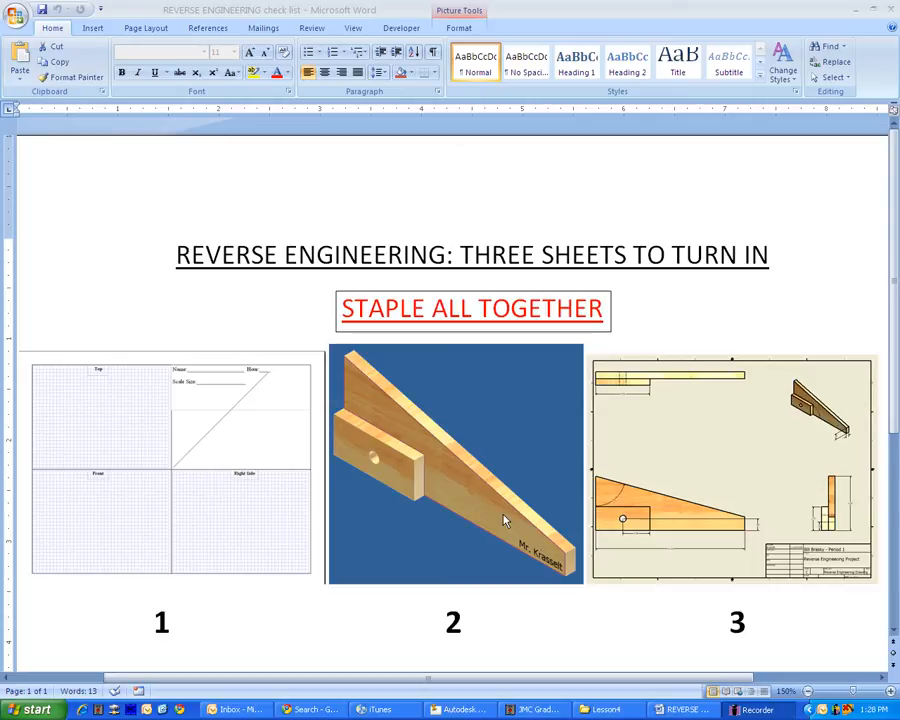
mouse_move(60, 453)
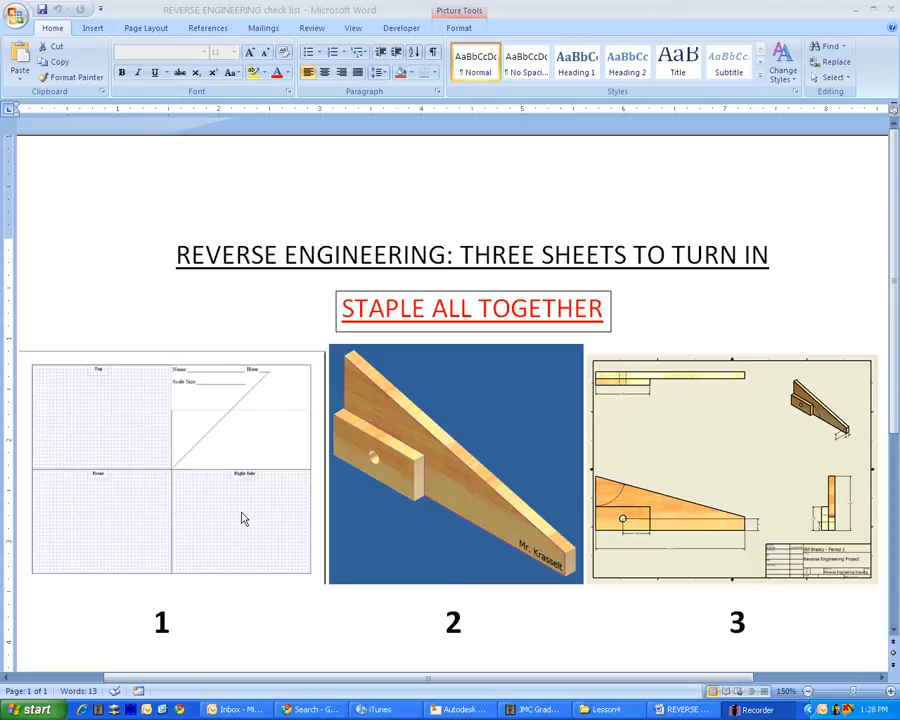
mouse_move(205, 396)
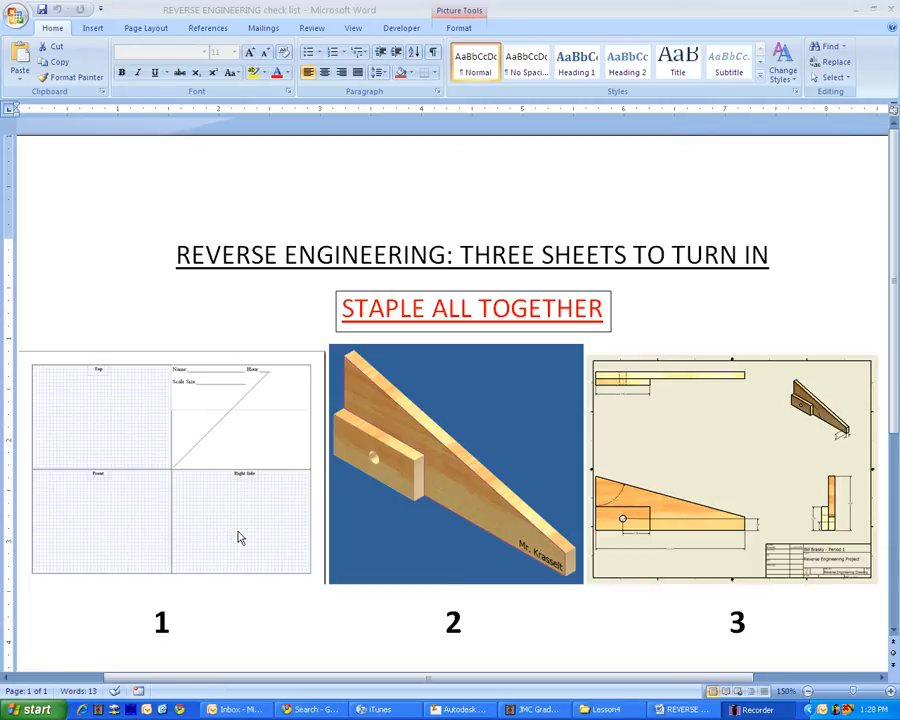
mouse_move(253, 533)
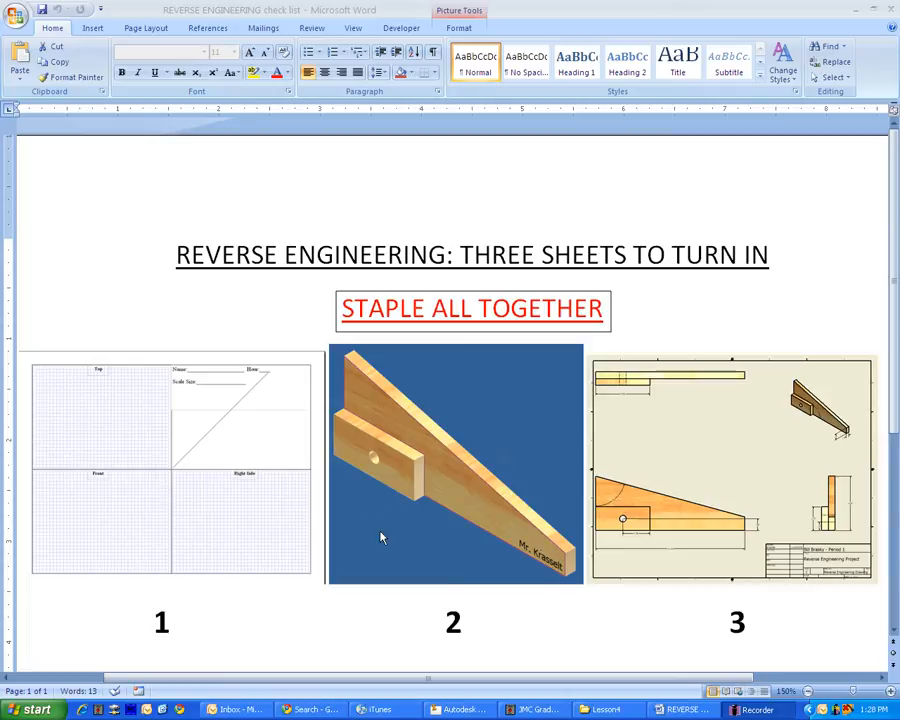
mouse_move(570, 556)
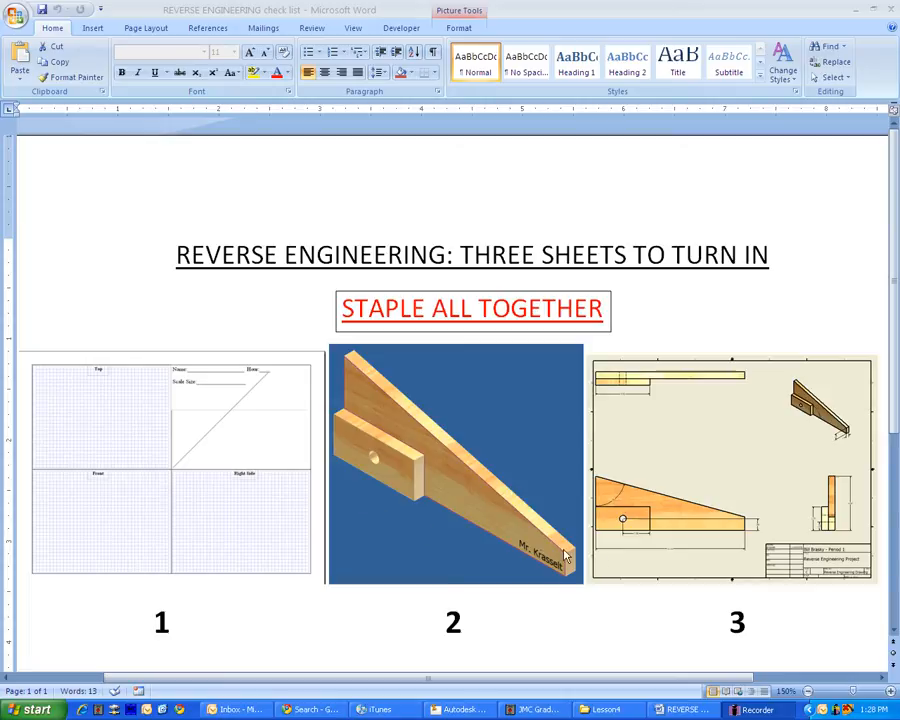
mouse_move(642, 577)
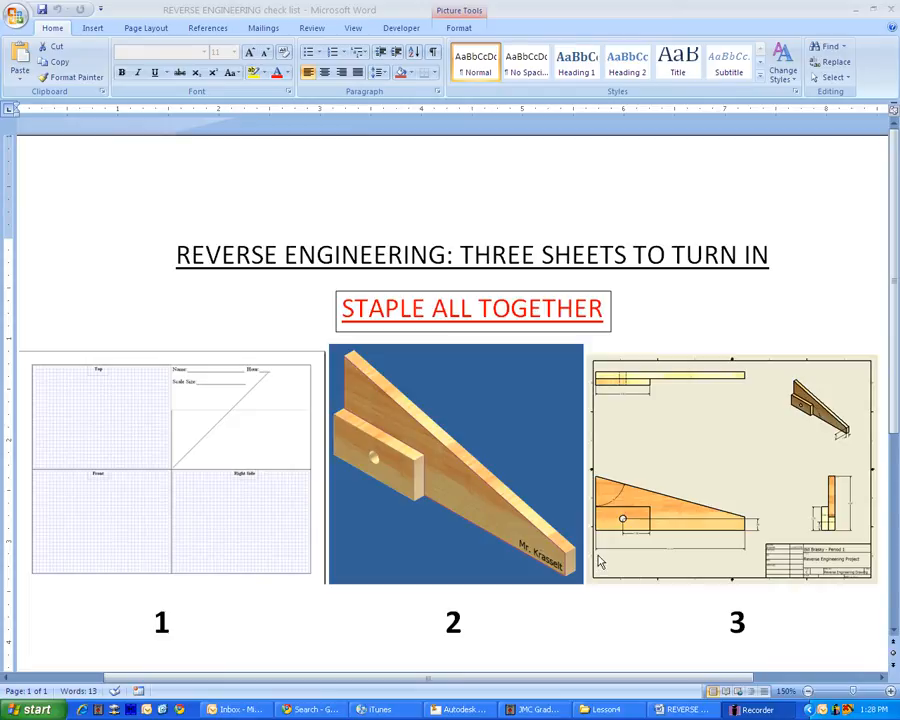
mouse_move(486, 459)
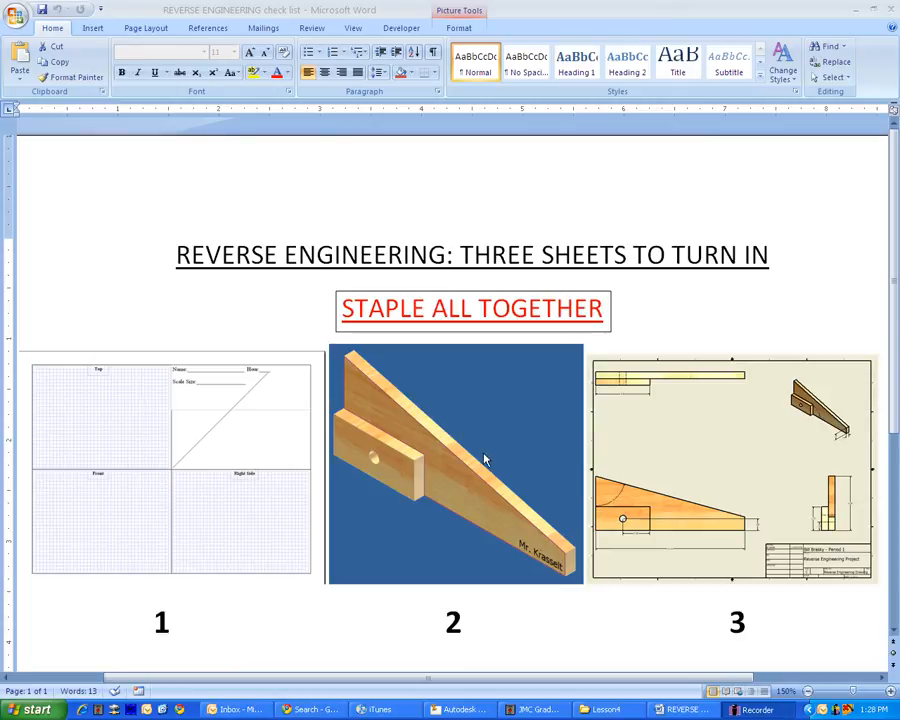
- Bring up the Reverse Engineering.ipt reference model from the Inventor taskbar button
left_click(466, 710)
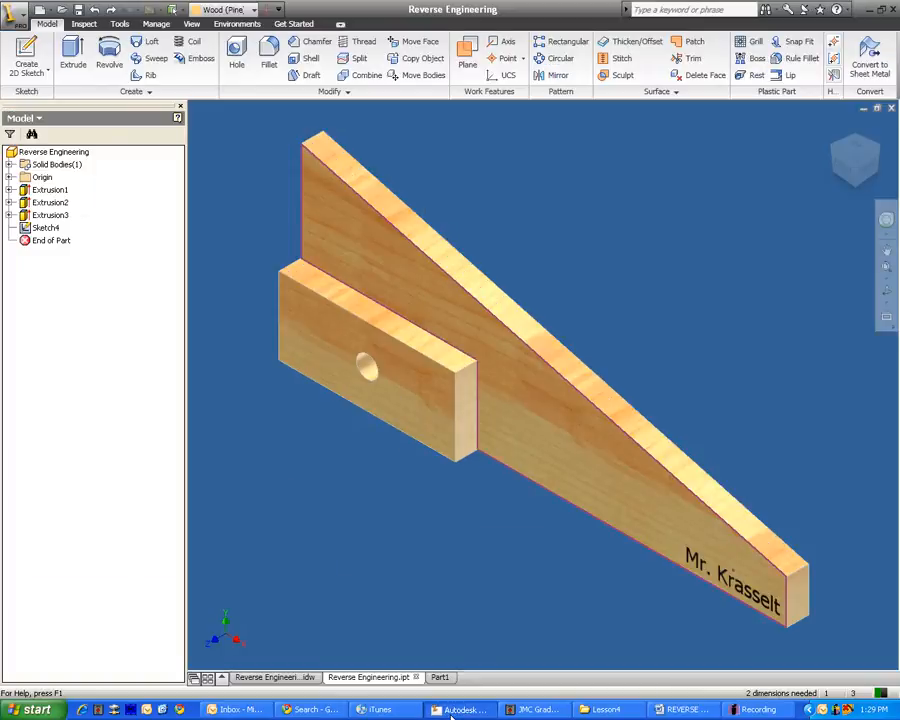
mouse_move(855, 165)
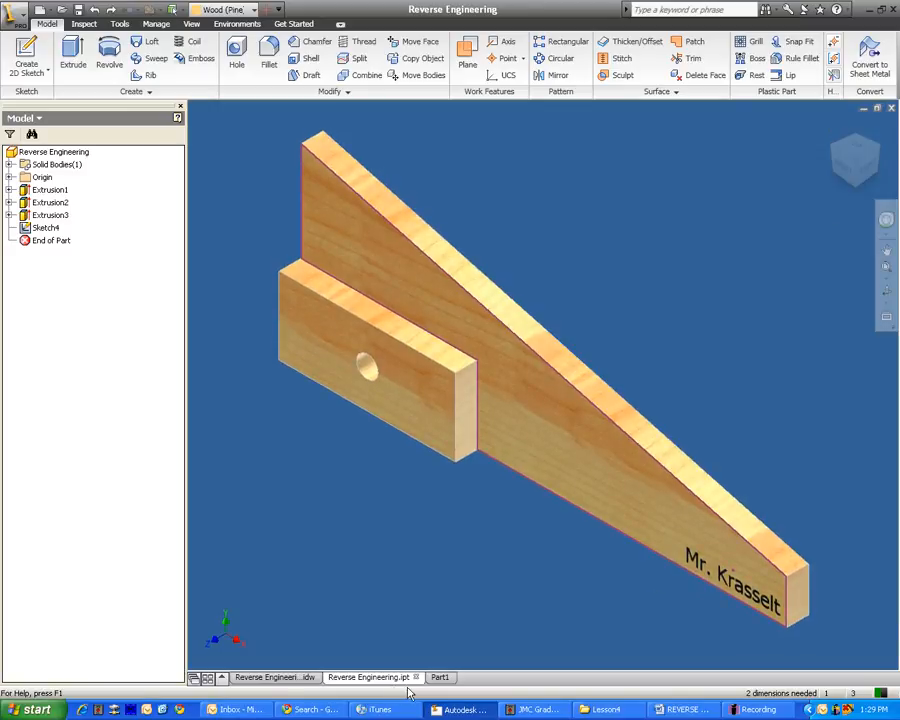
- Switch to the Part1 tab showing the dimensioned tapered profile sketch
left_click(440, 677)
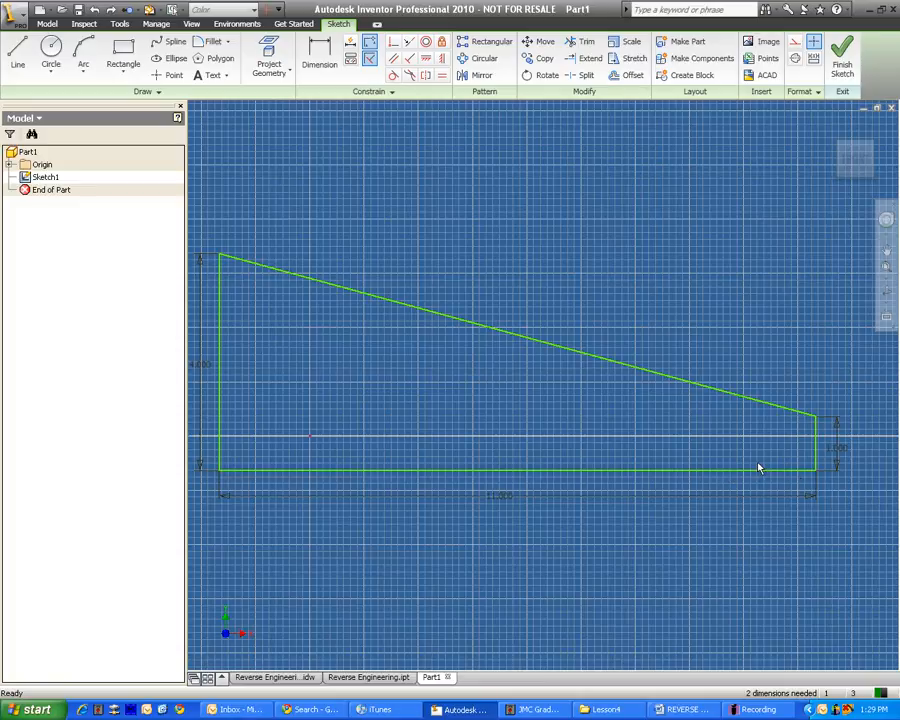
mouse_move(821, 416)
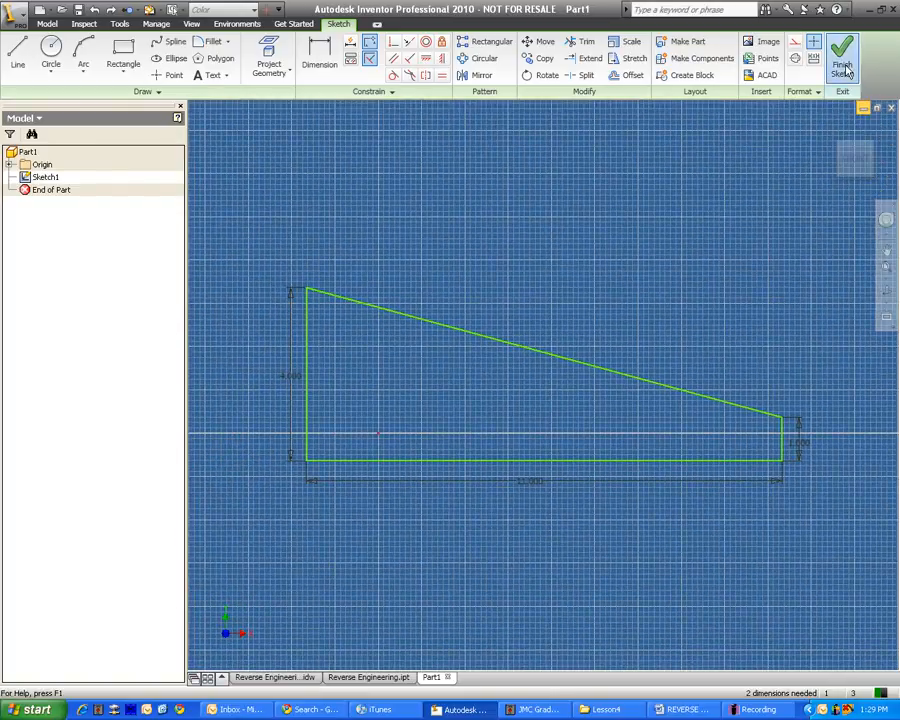
- Finish the tapered profile sketch and extrude it to a 0.5 in thick board
left_click(842, 55)
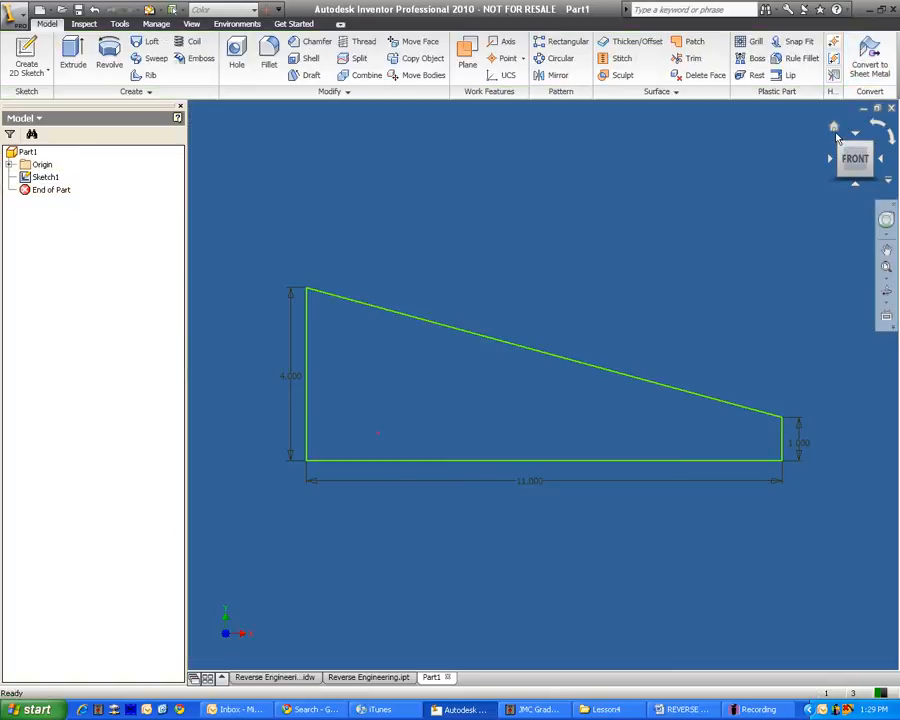
left_click(831, 126)
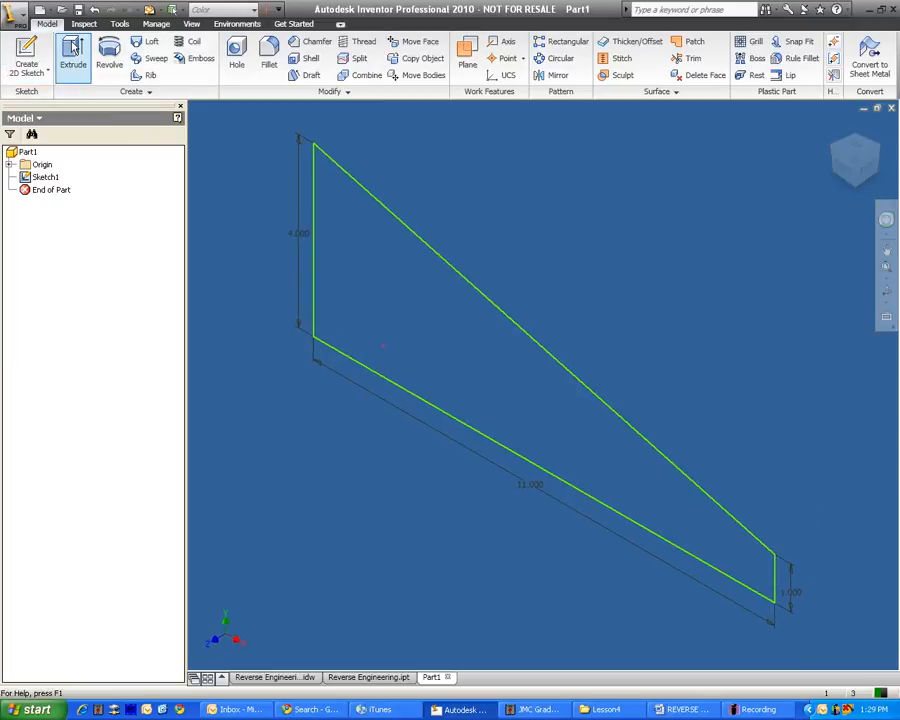
left_click(75, 53)
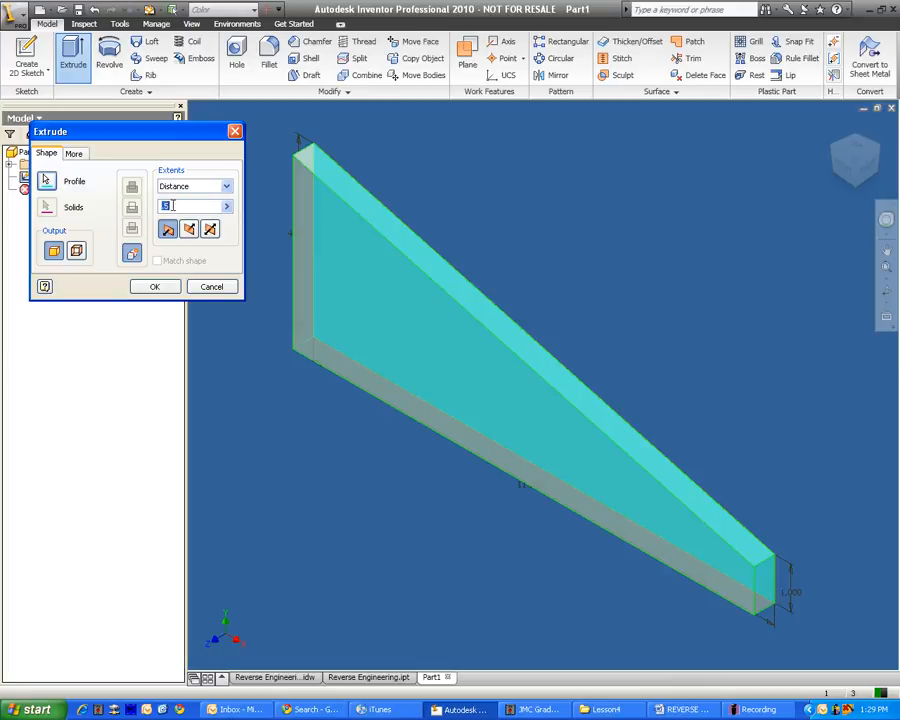
type(".5")
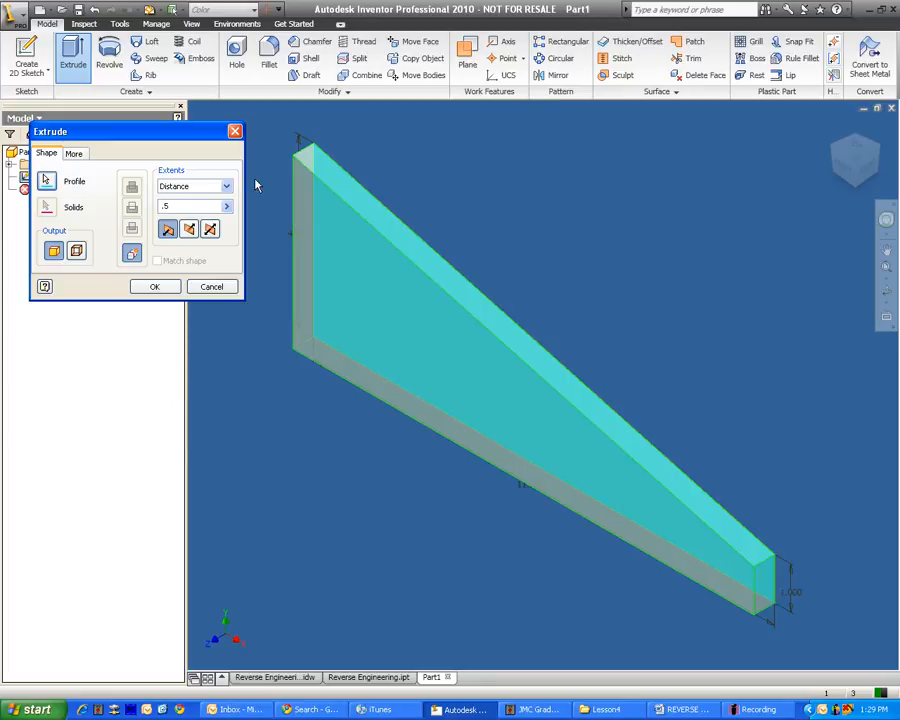
type("1")
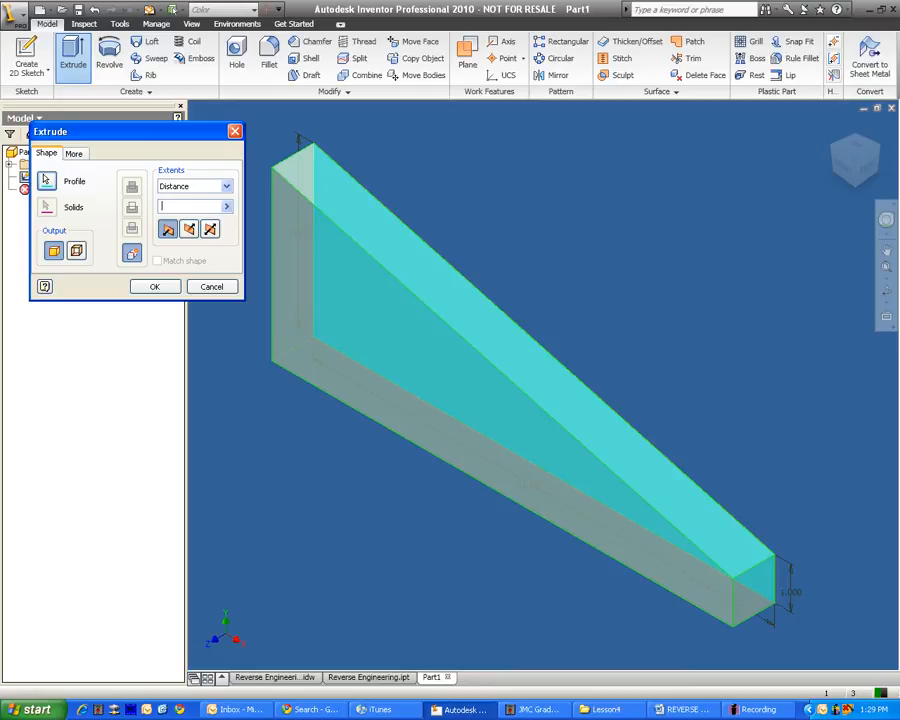
type(".5")
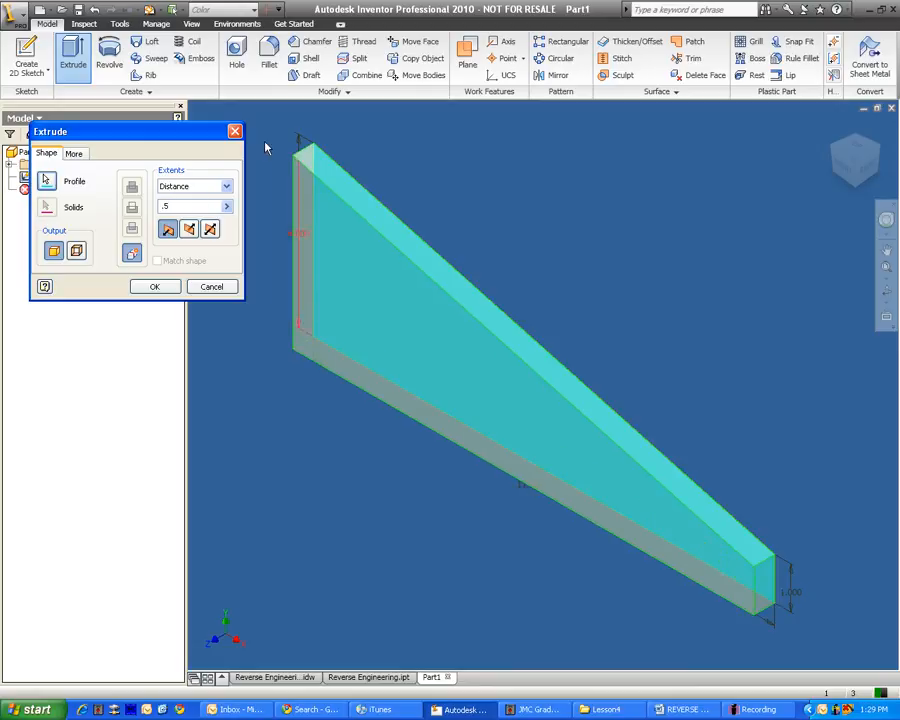
left_click(154, 286)
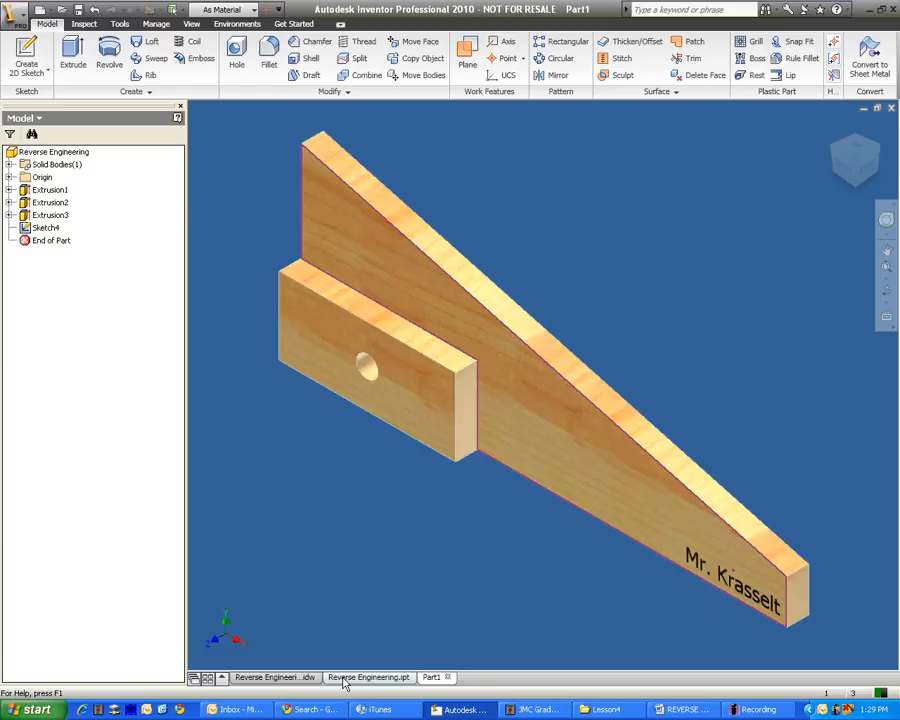
- Compare against the Reverse Engineering reference model, then return to the Part1 tab
left_click(370, 677)
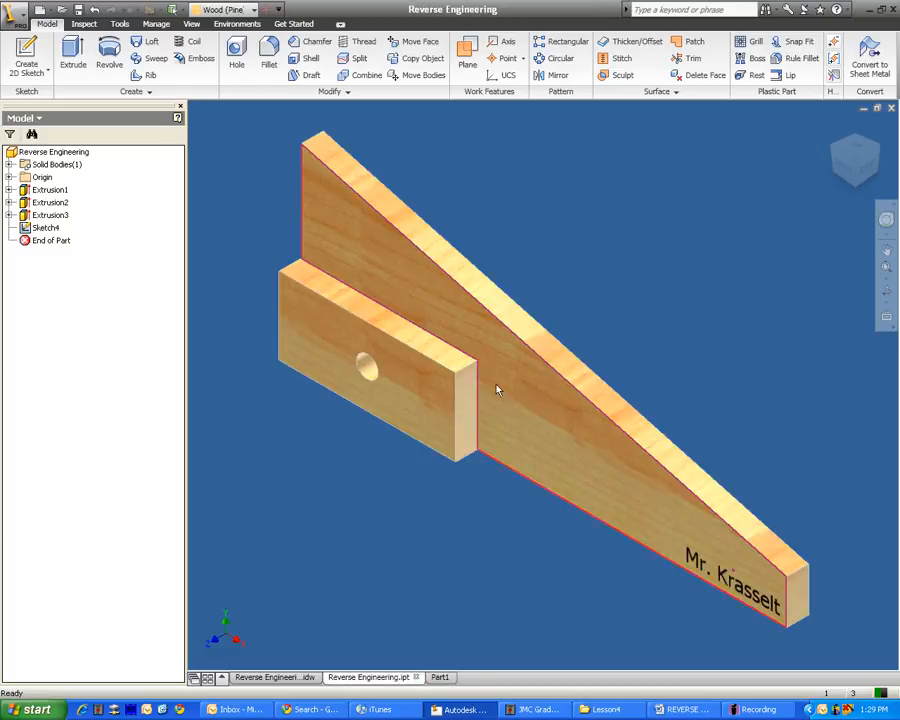
left_click(442, 677)
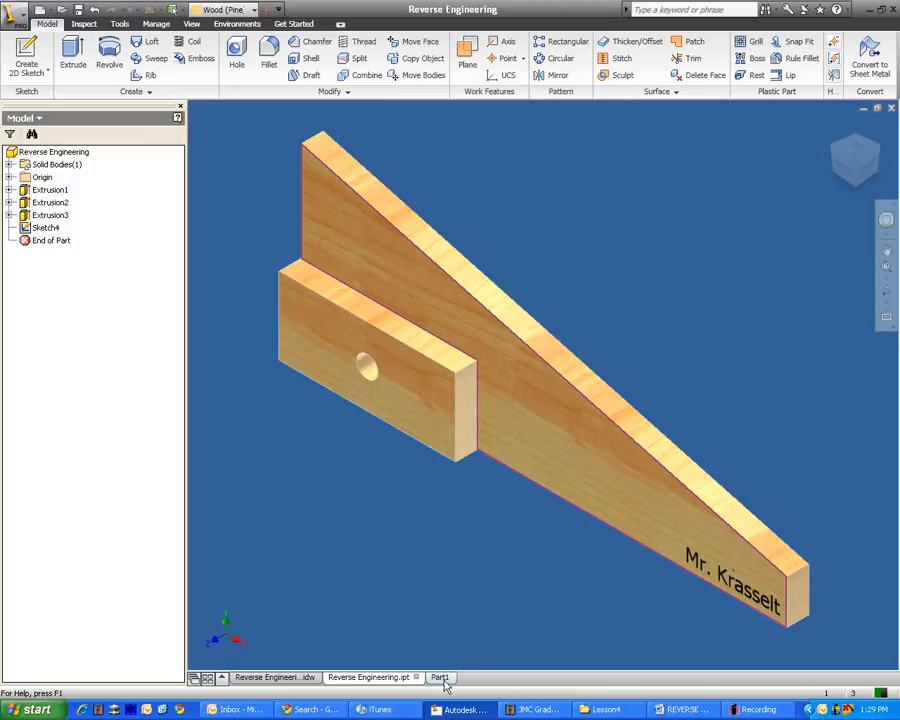
left_click(442, 677)
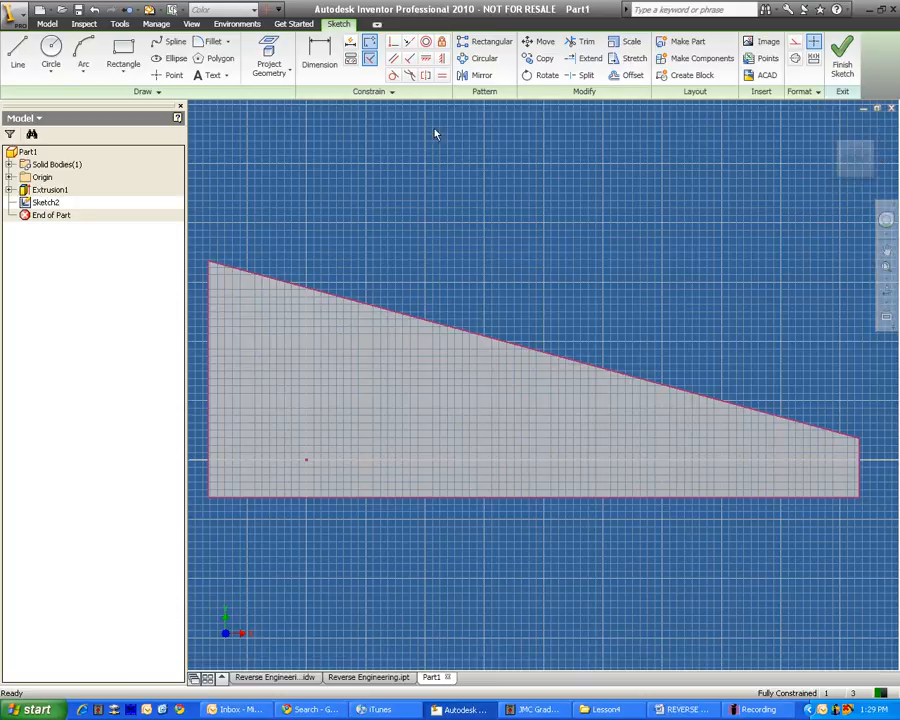
- Draw a rectangle on the board and dimension it 4 in wide by 2 in high
left_click(118, 57)
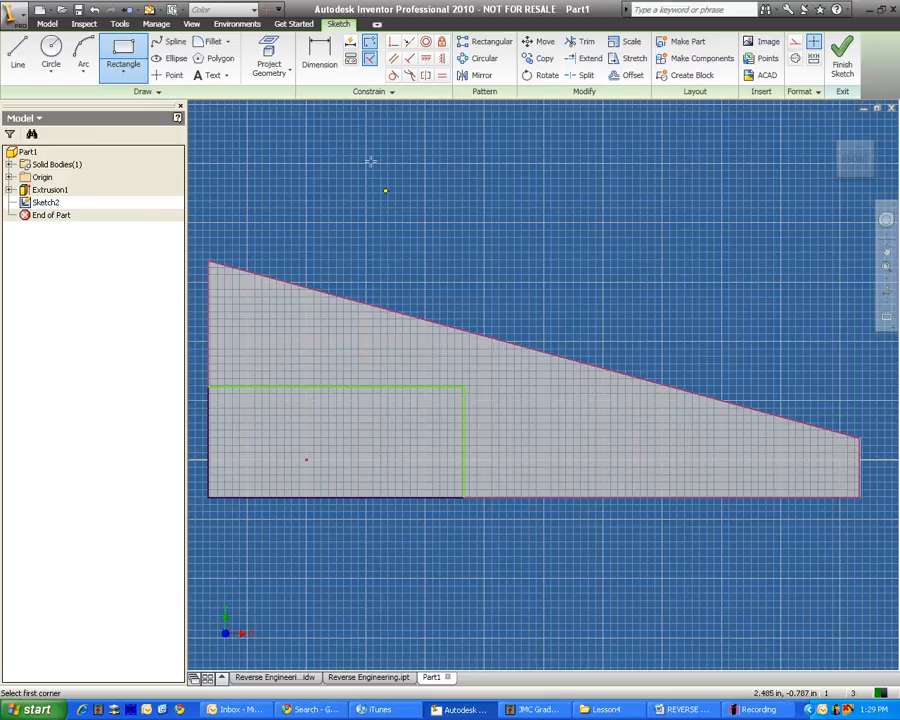
left_click(317, 55)
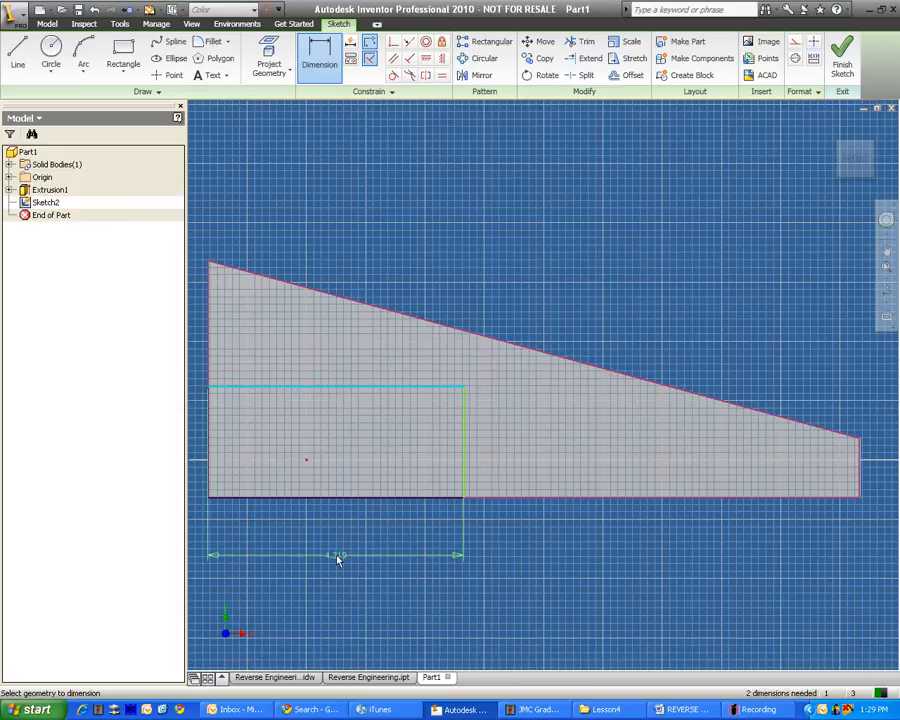
left_click(338, 557)
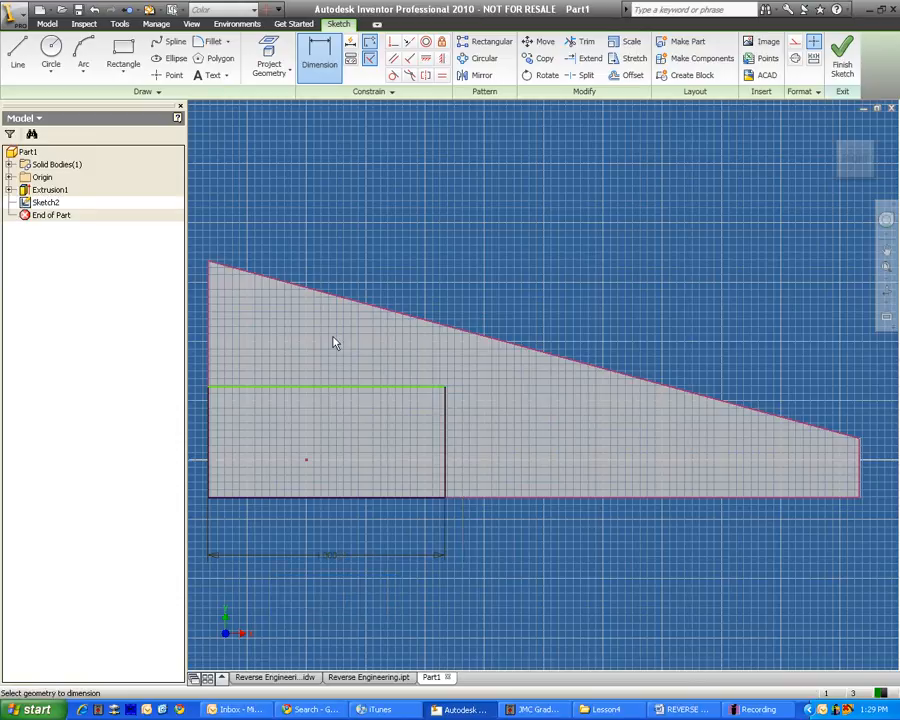
left_click(443, 445)
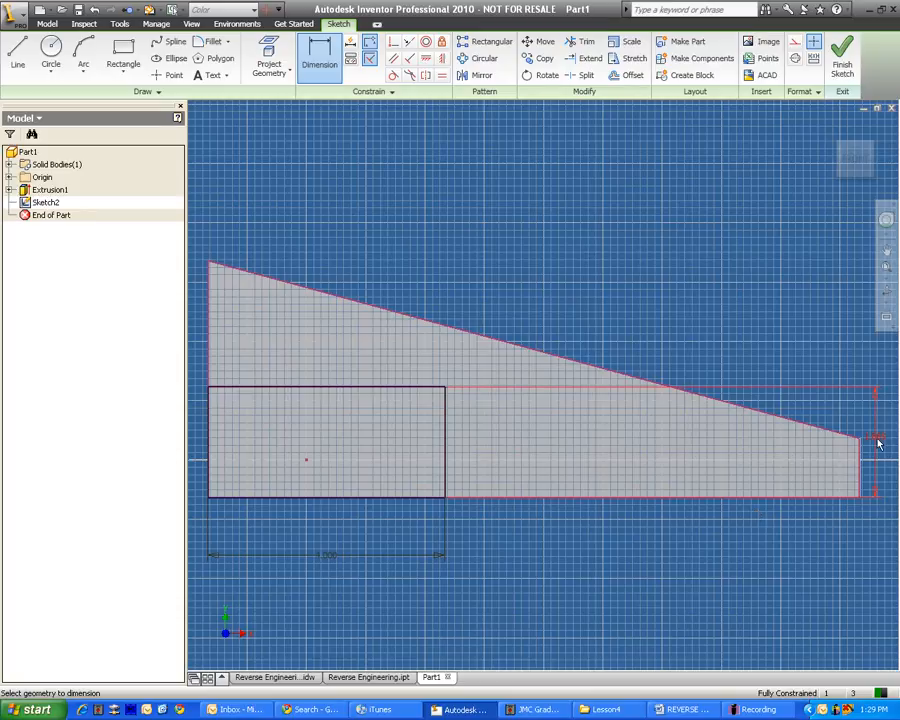
mouse_move(877, 448)
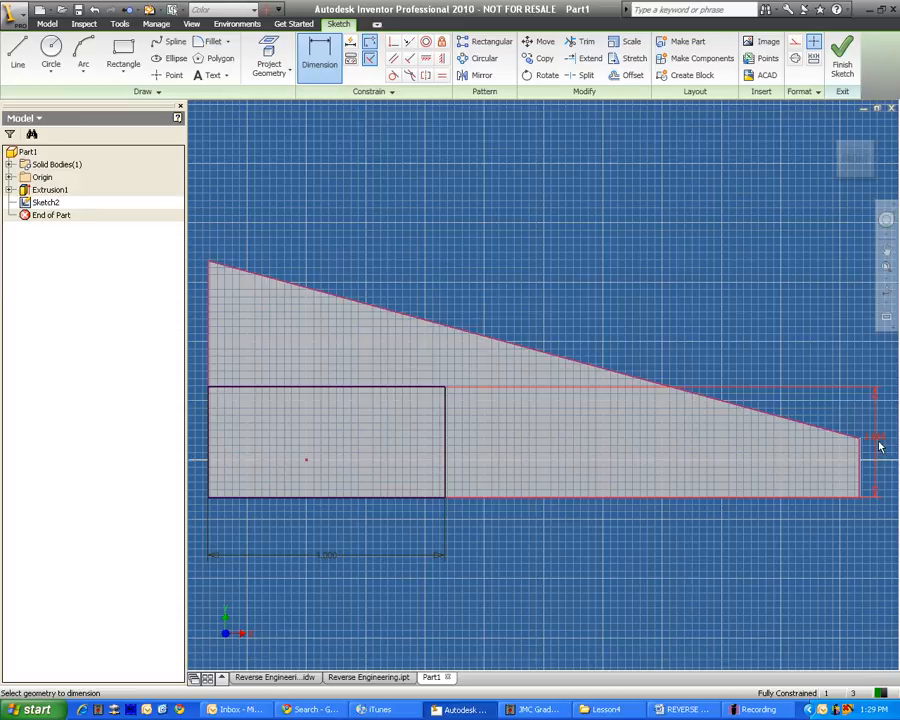
left_click(877, 445)
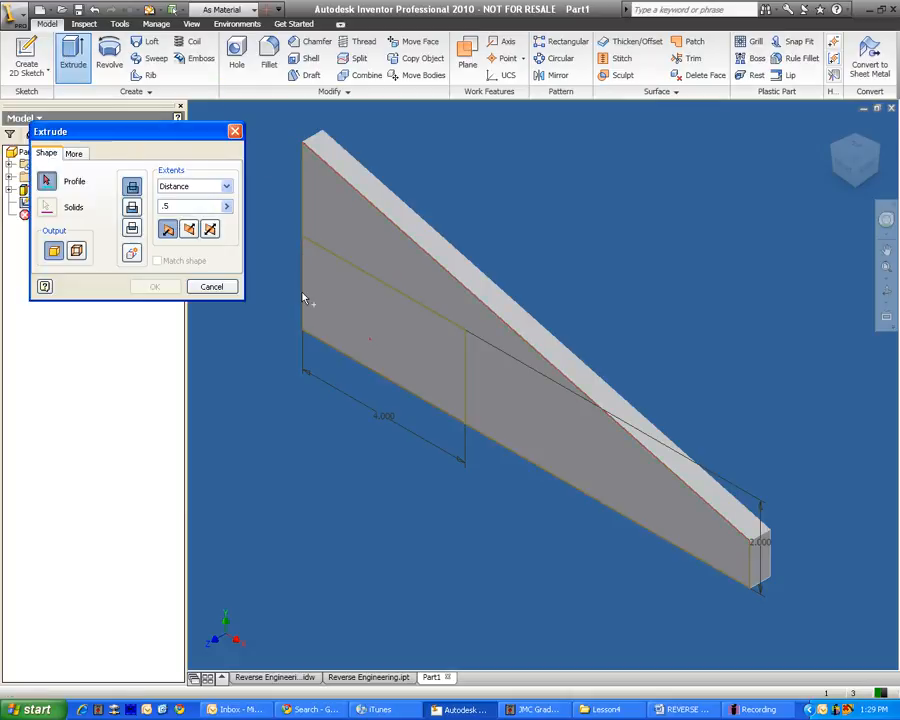
- Select the rectangle profile and confirm the 0.5 in block extrusion
left_click(380, 310)
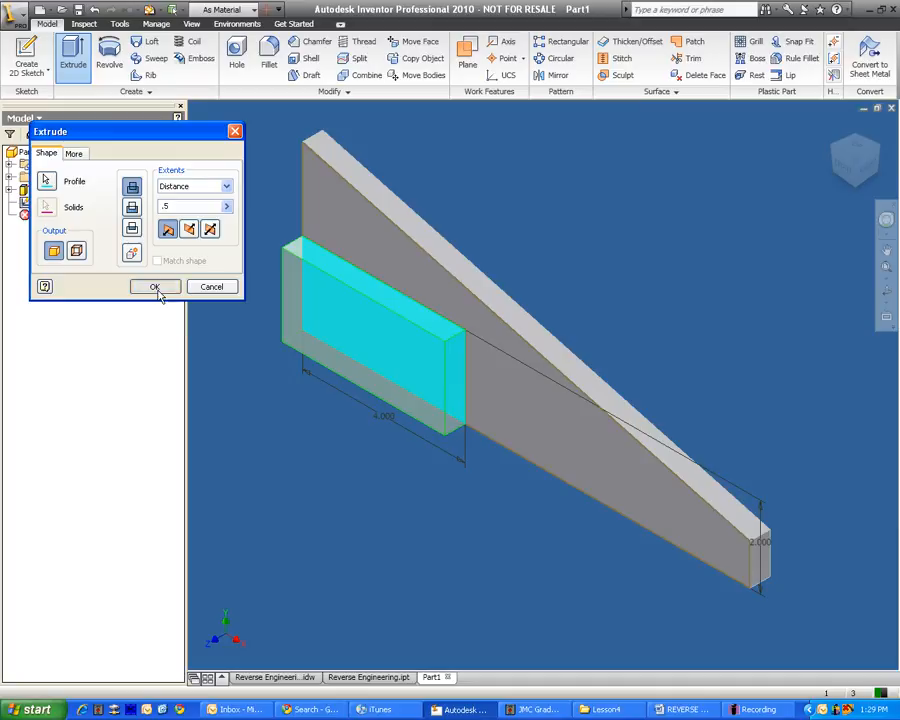
left_click(155, 287)
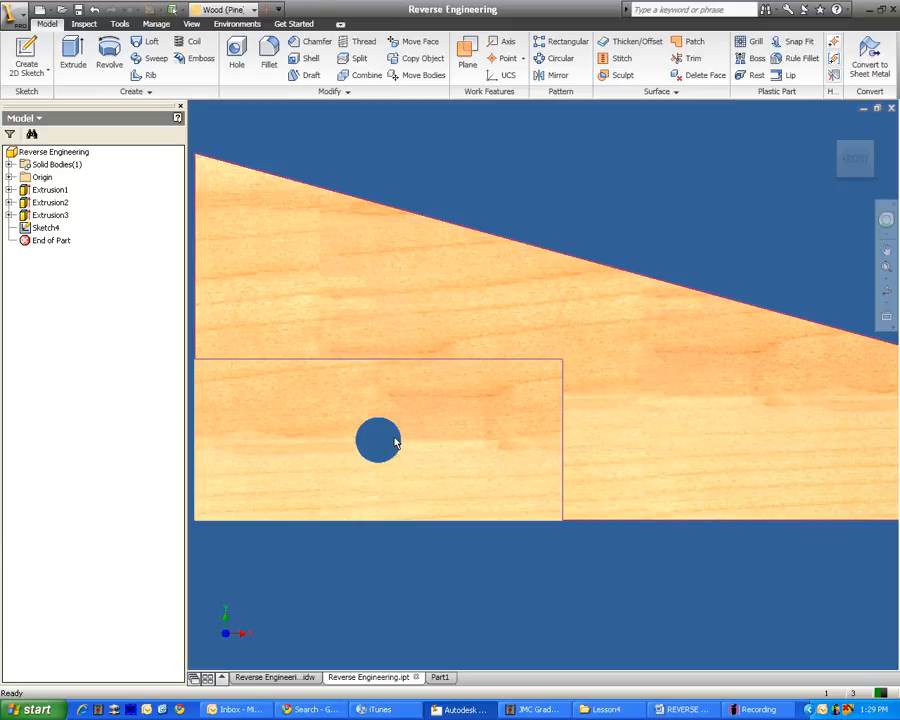
mouse_move(373, 443)
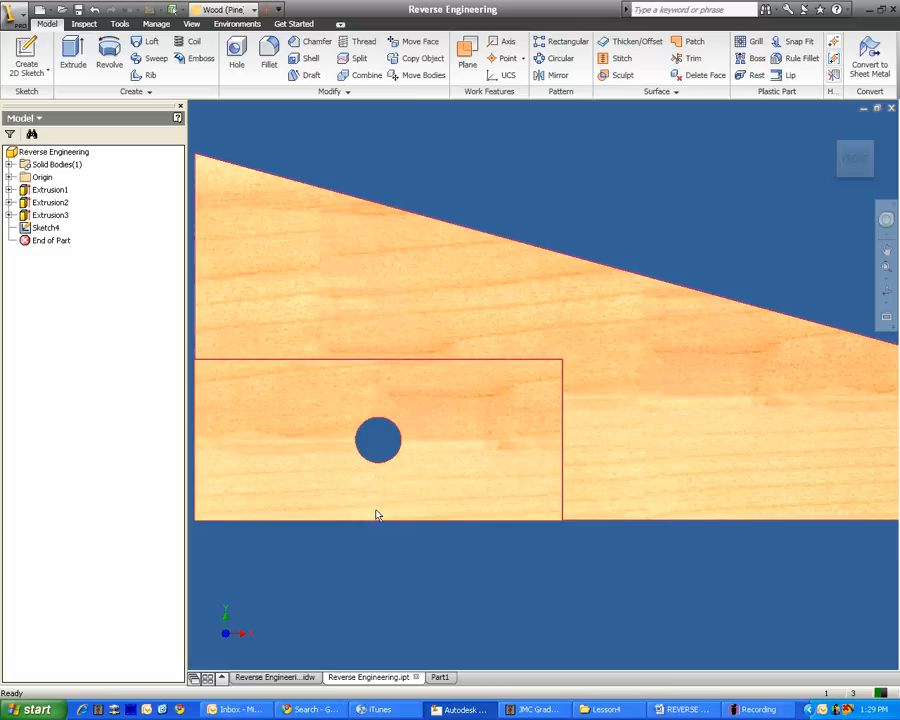
mouse_move(377, 448)
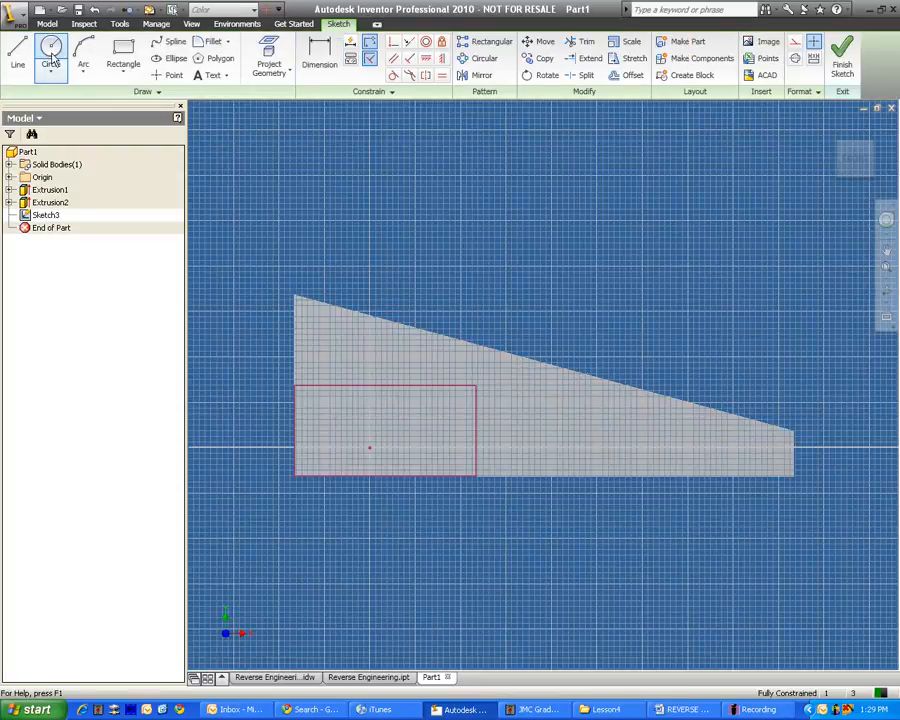
- Draw a circle in the block with 1/2 in diameter, 7/8 in above the bottom edge
left_click(64, 52)
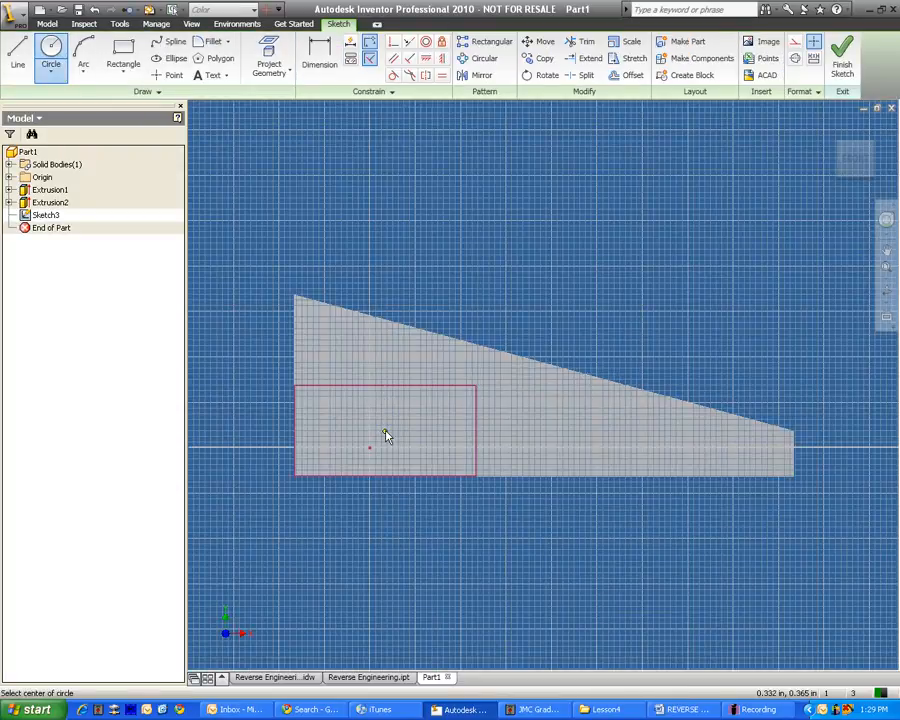
left_click(384, 430)
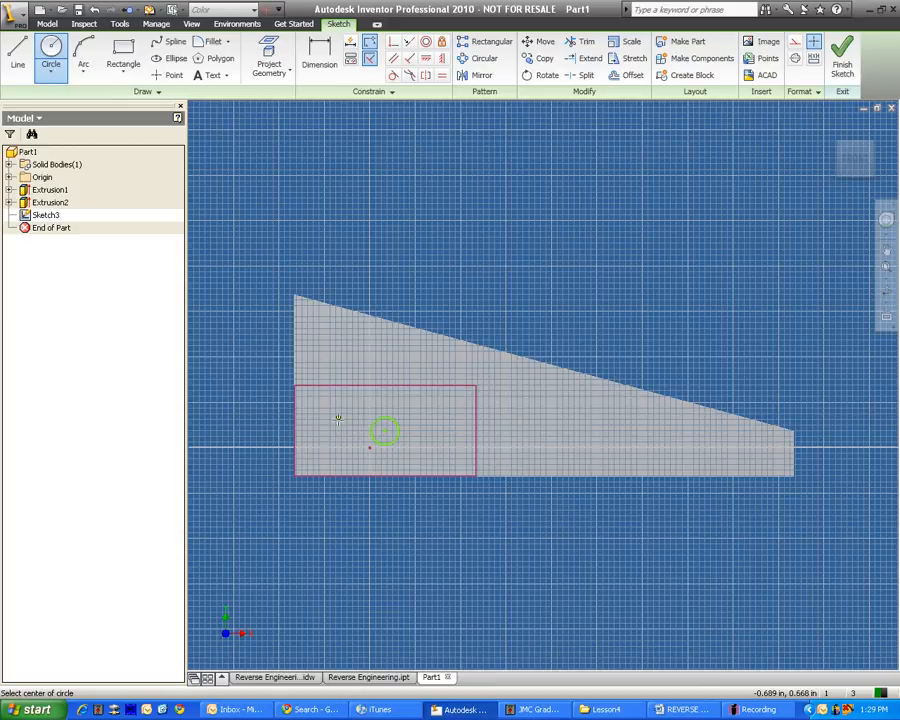
mouse_move(324, 402)
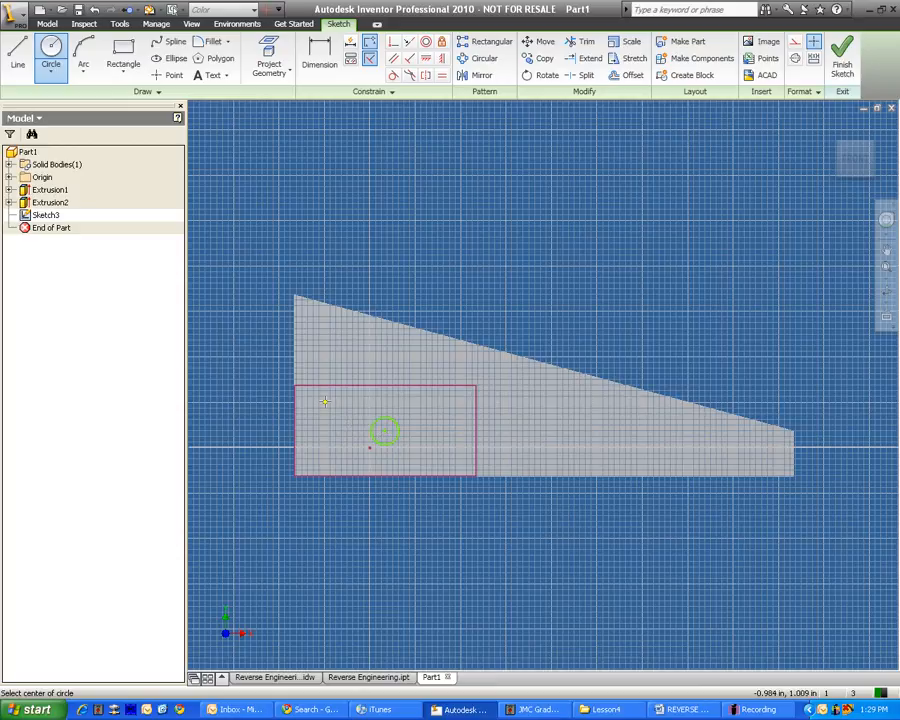
left_click(306, 57)
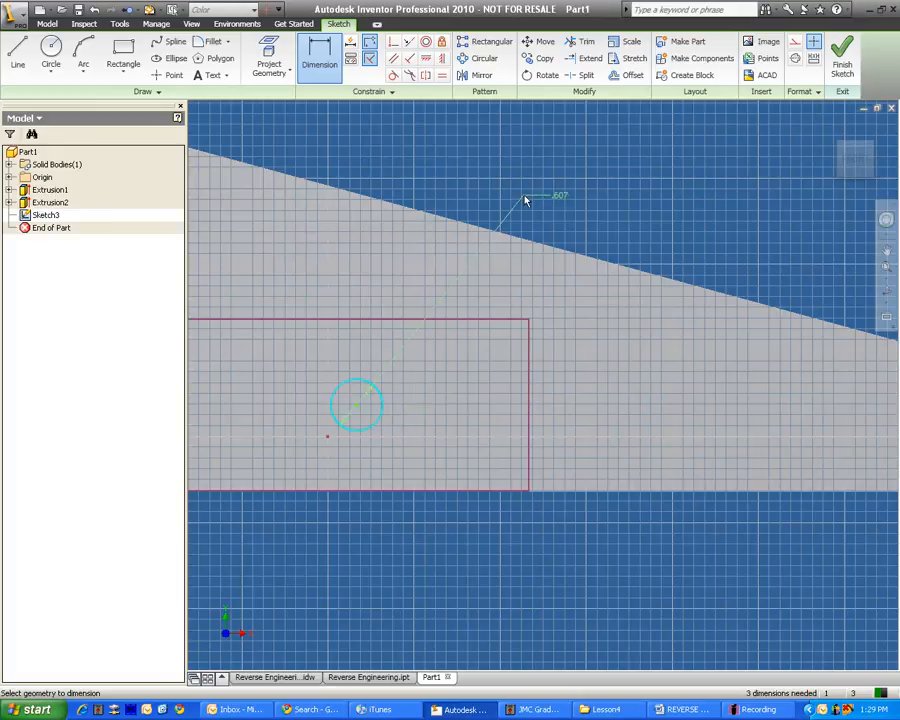
left_click(525, 197)
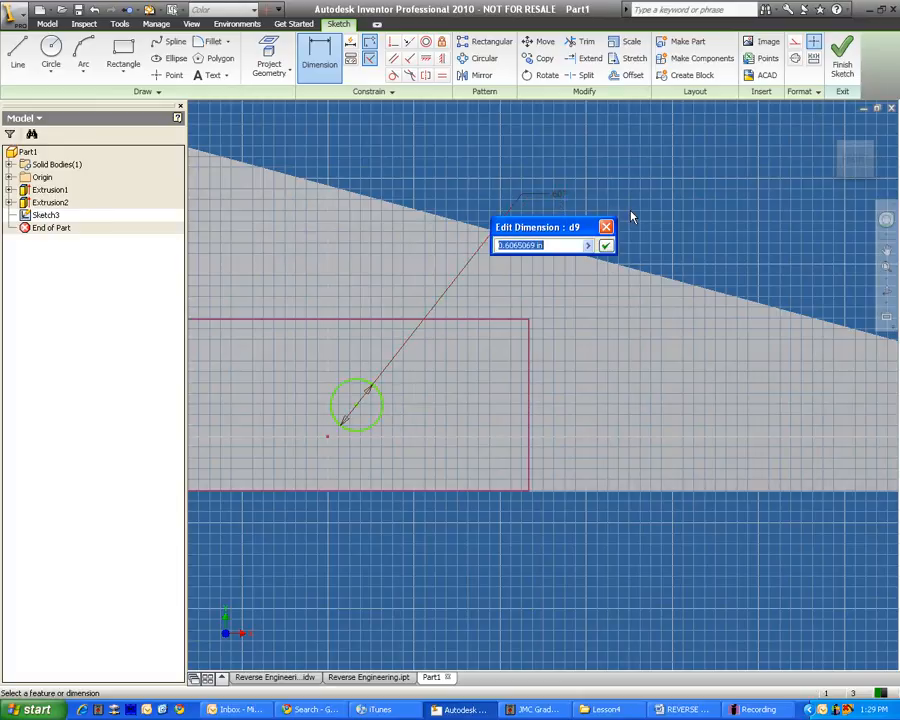
type("1/2")
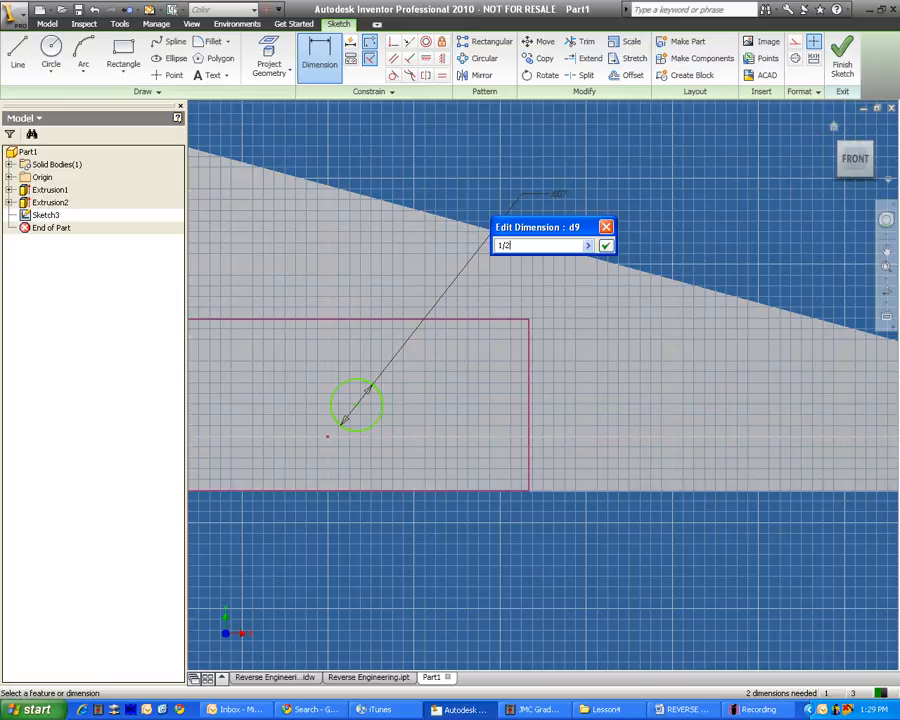
left_click(605, 245)
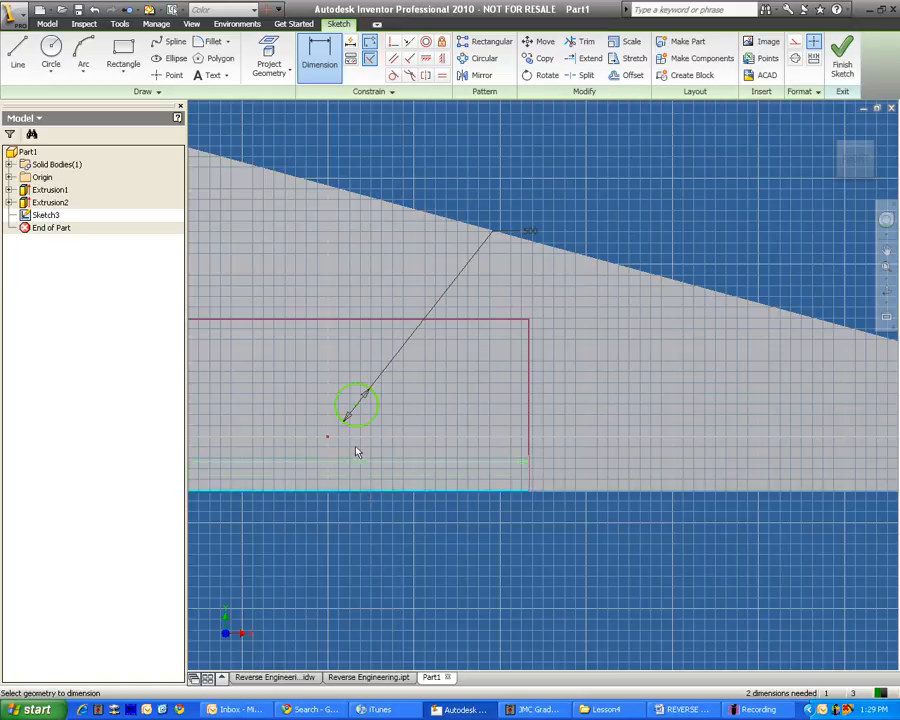
mouse_move(356, 405)
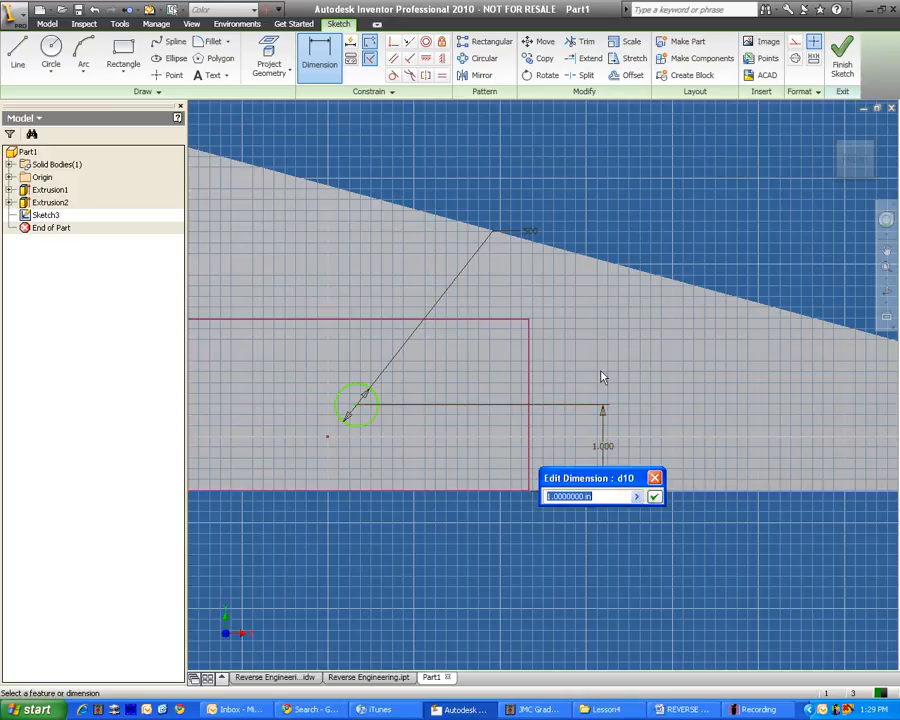
type("7/8")
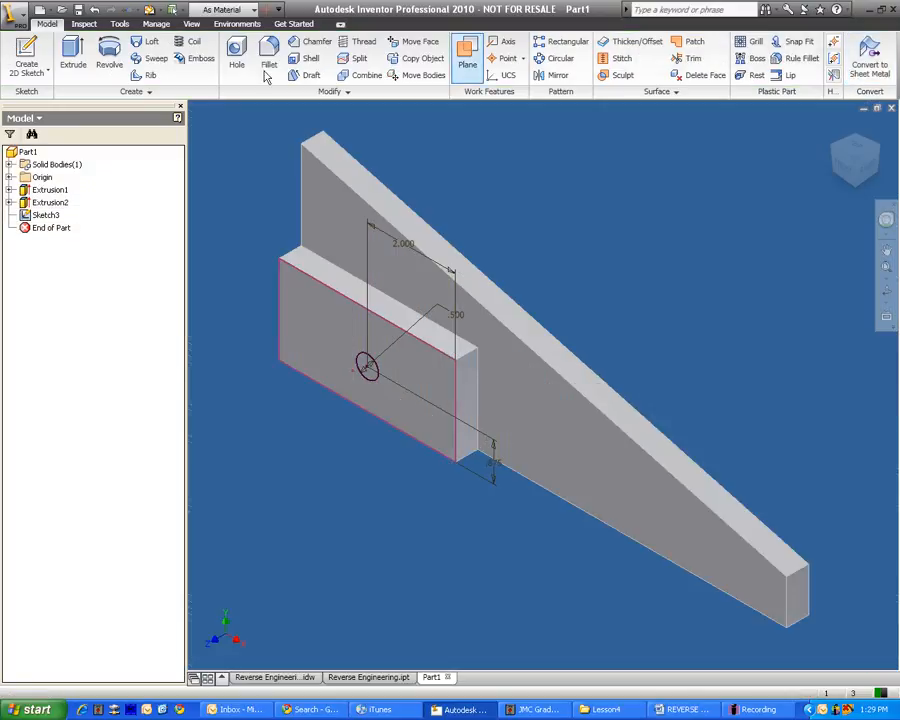
- Extrude the circle as a Cut with All extents to make the through hole
left_click(68, 58)
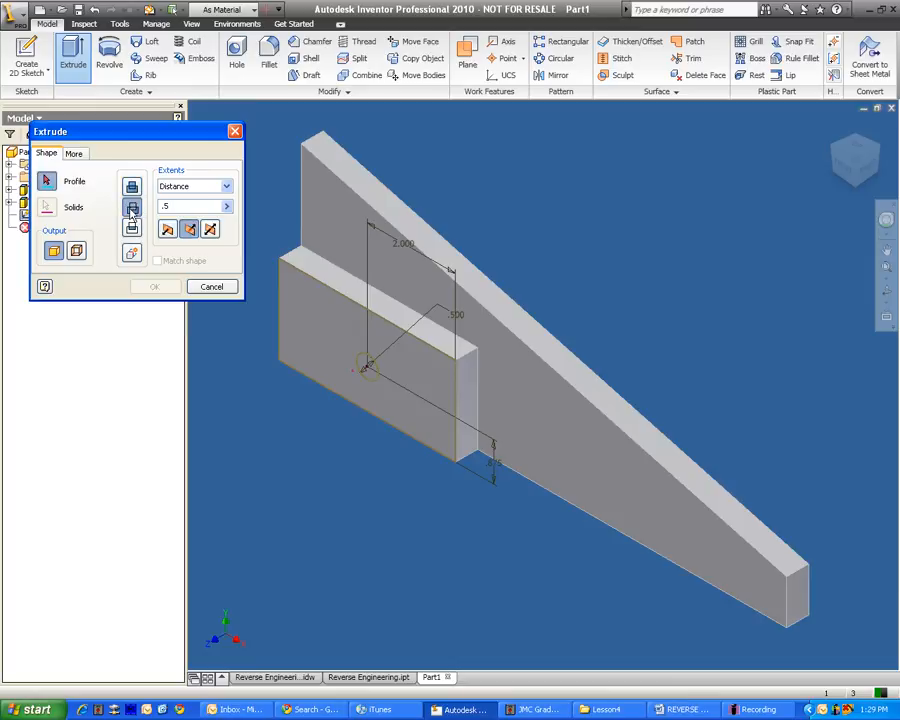
left_click(365, 370)
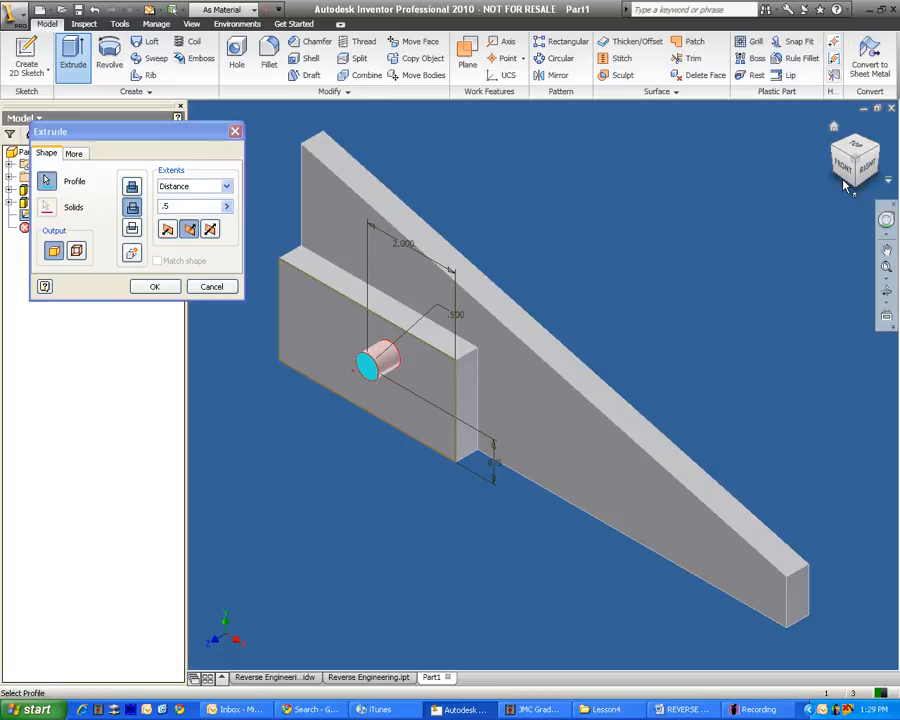
left_click(865, 160)
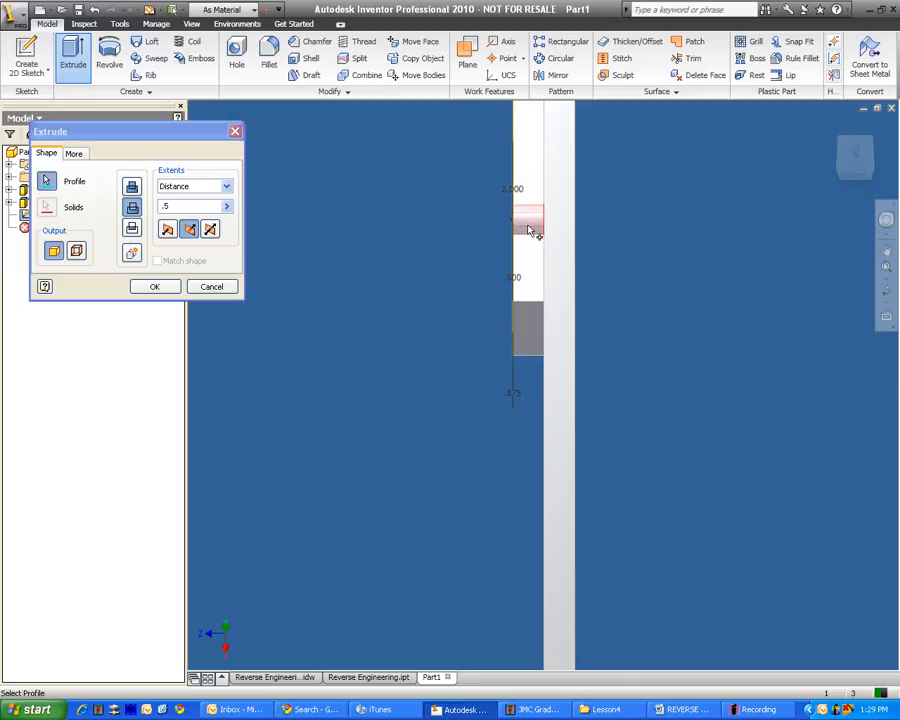
mouse_move(372, 225)
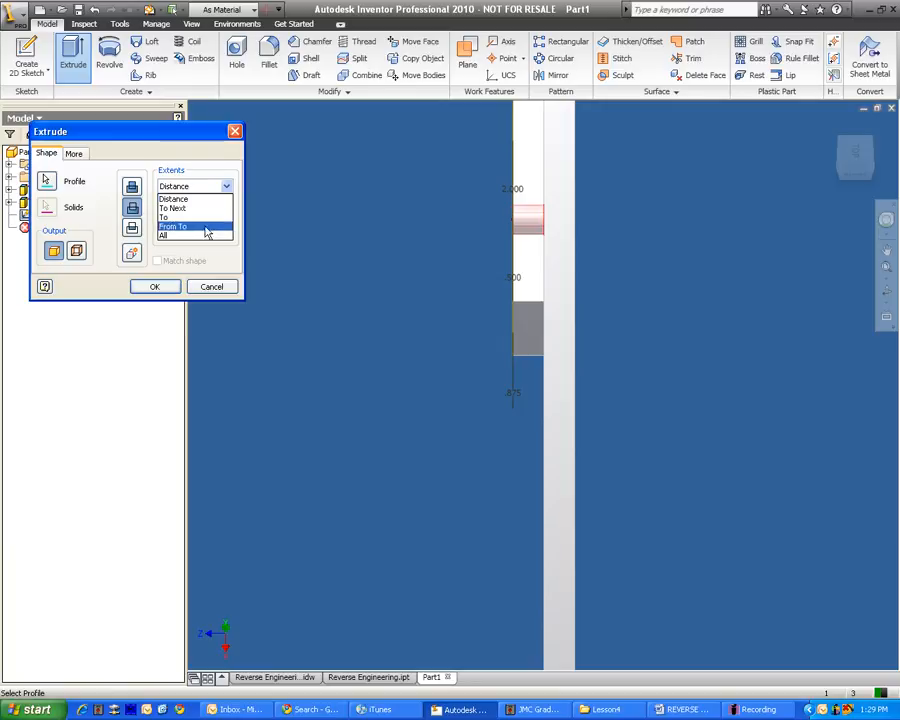
left_click(190, 235)
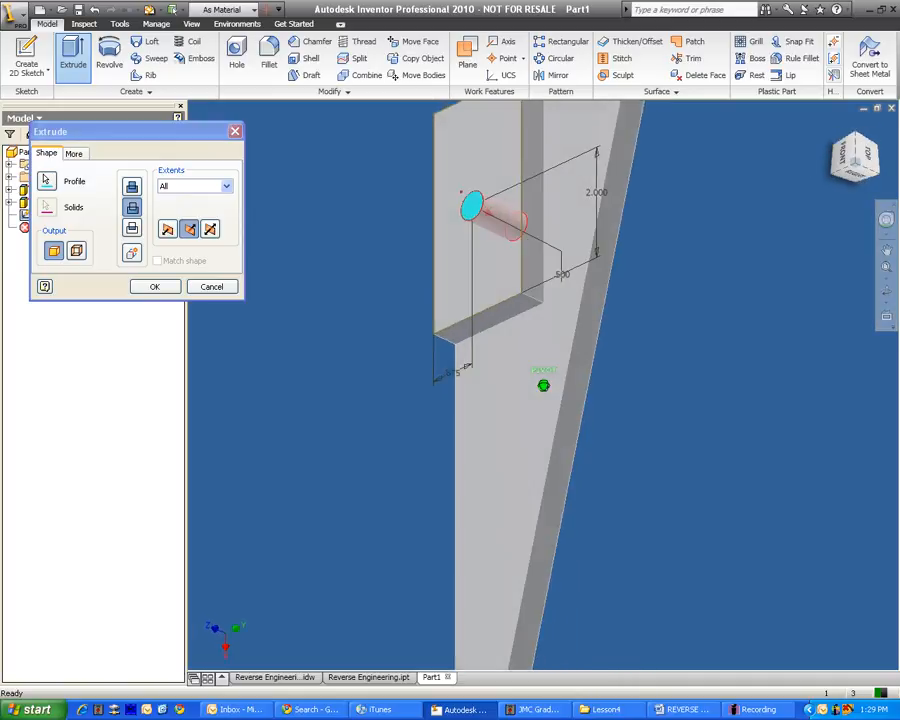
left_click(154, 287)
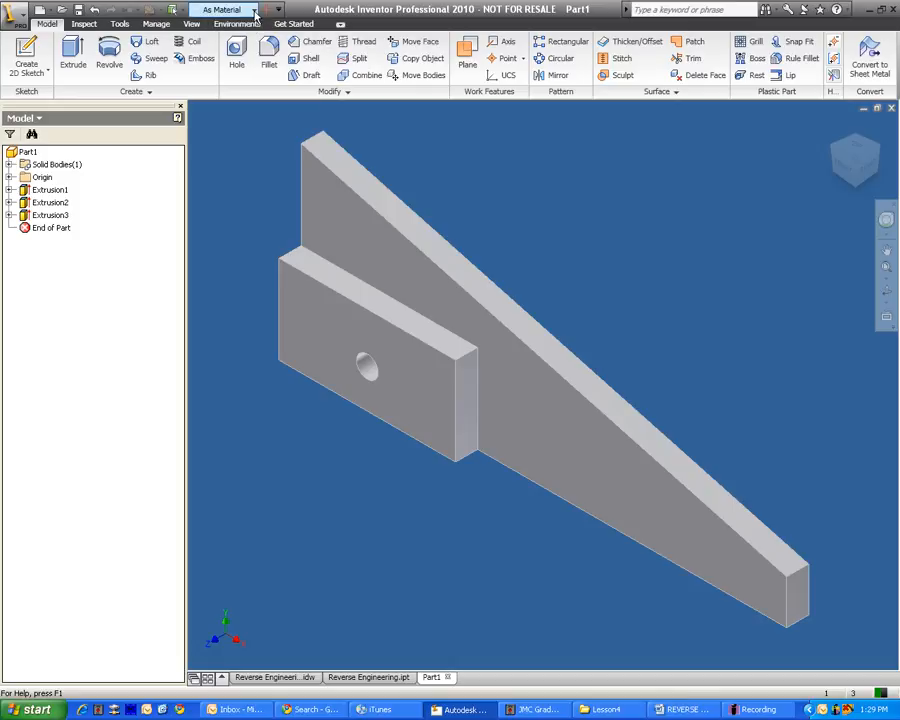
mouse_move(333, 302)
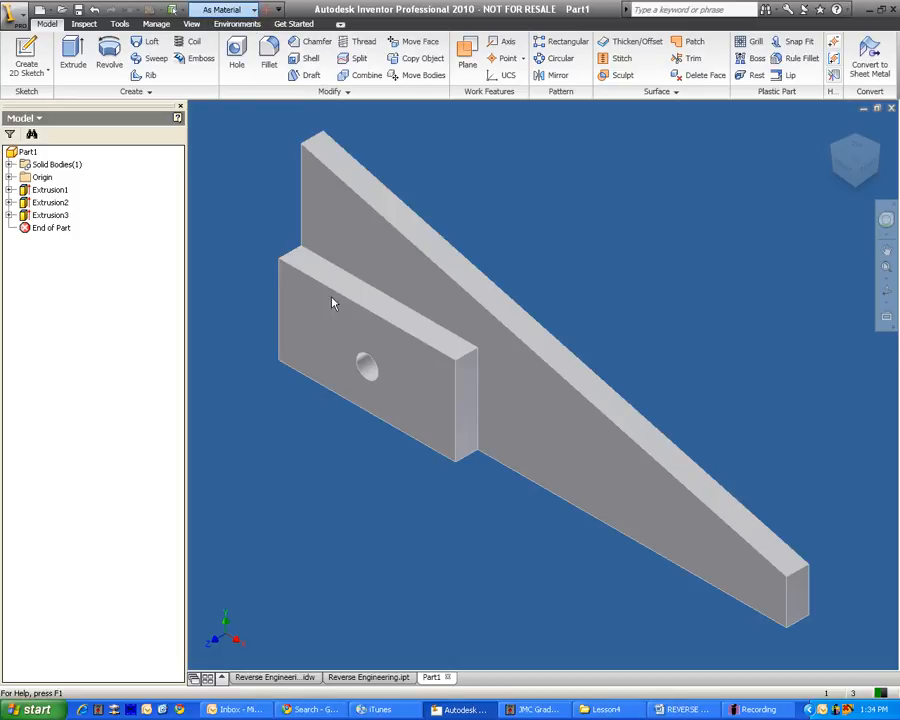
mouse_move(322, 606)
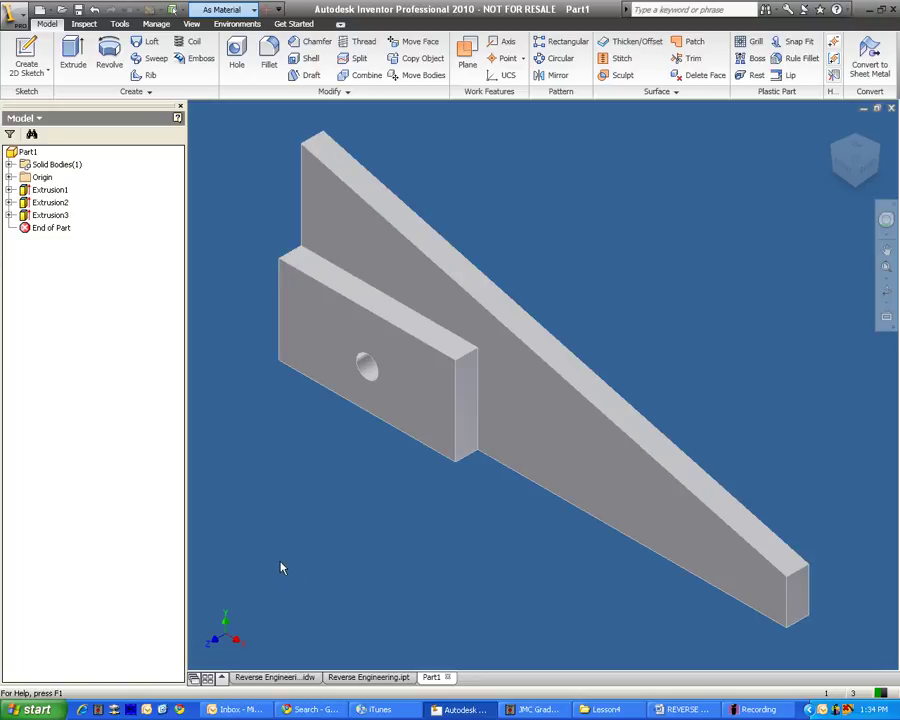
mouse_move(200, 565)
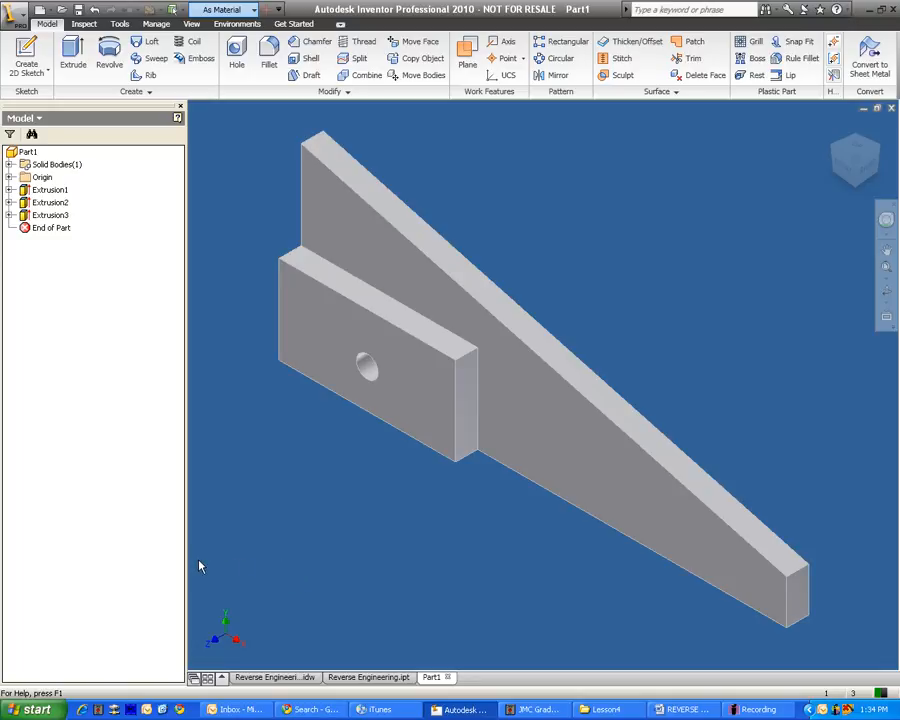